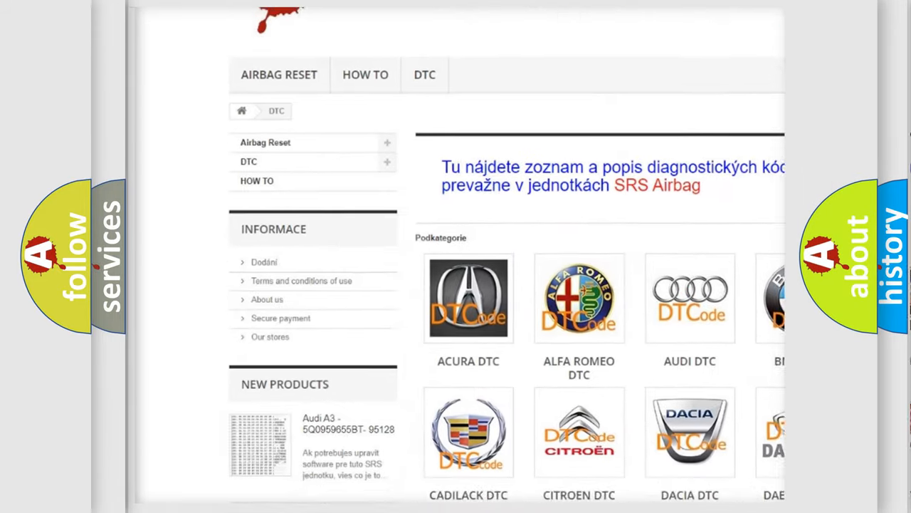
pyautogui.scroll(-3)
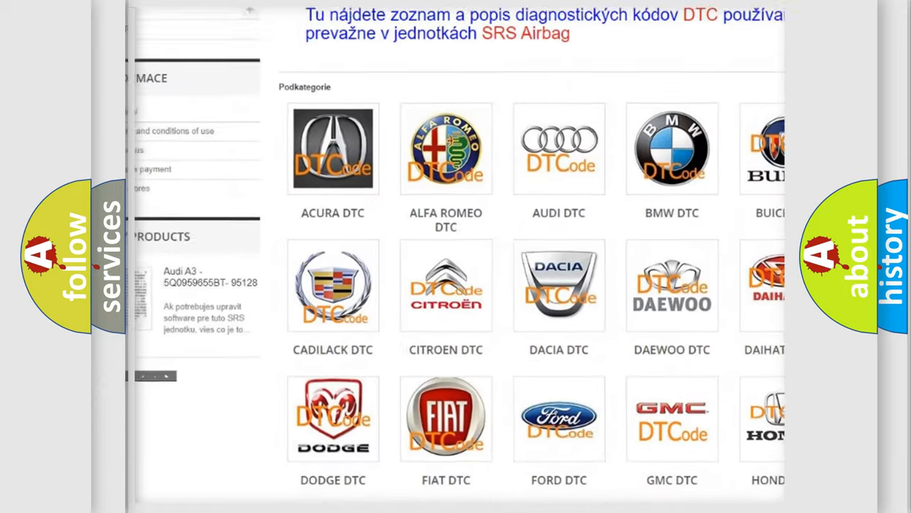